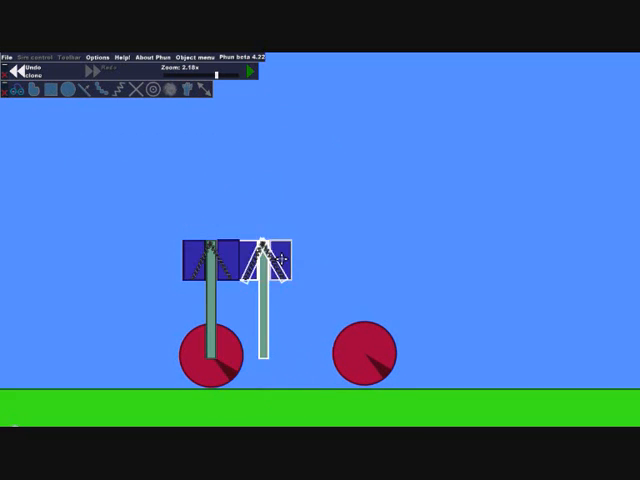
Step: Add a blue axle box atop the second wheel's piston, matching the first wheel
left_click(248, 72)
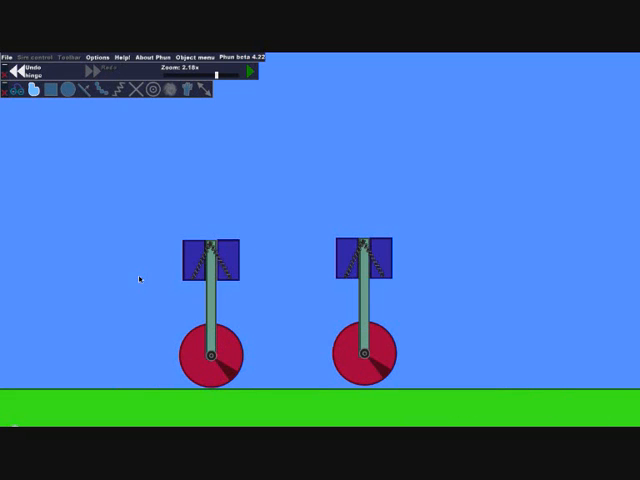
Step: Draw a green freehand body spanning both blue axle boxes to join the wheels
left_click_drag(140, 280, 344, 184)
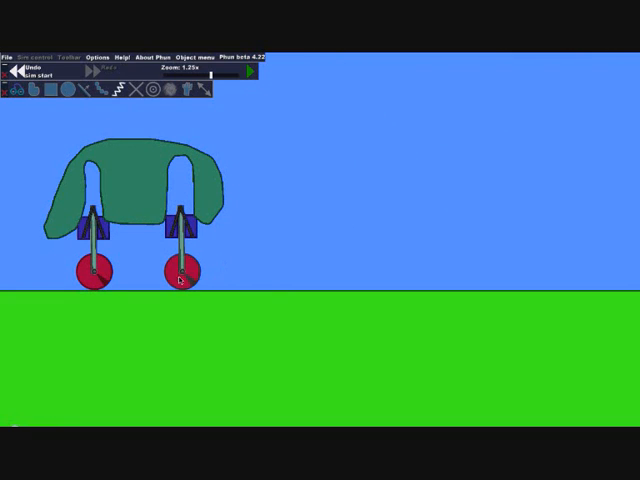
Step: Draw the hilly ground, run the simulation and drag the vehicle back and forth over the hills
left_click(178, 278)
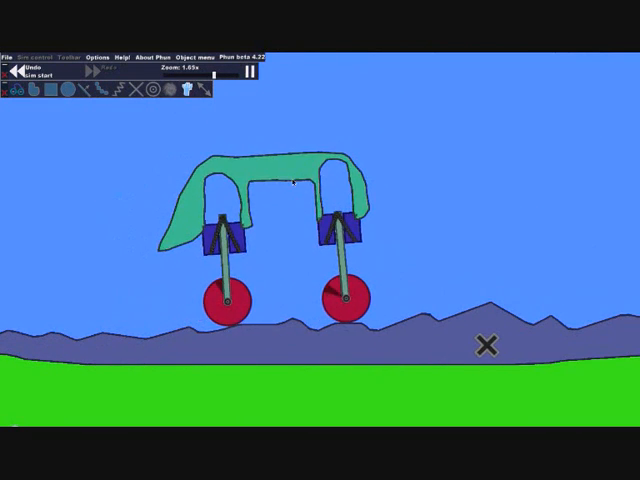
left_click_drag(290, 184, 136, 190)
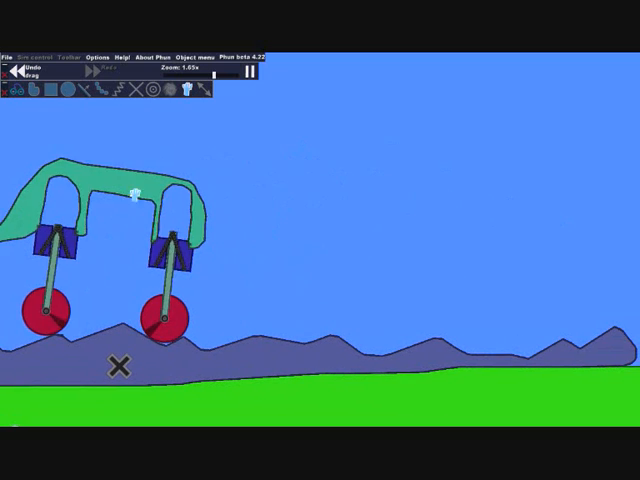
left_click_drag(136, 190, 304, 184)
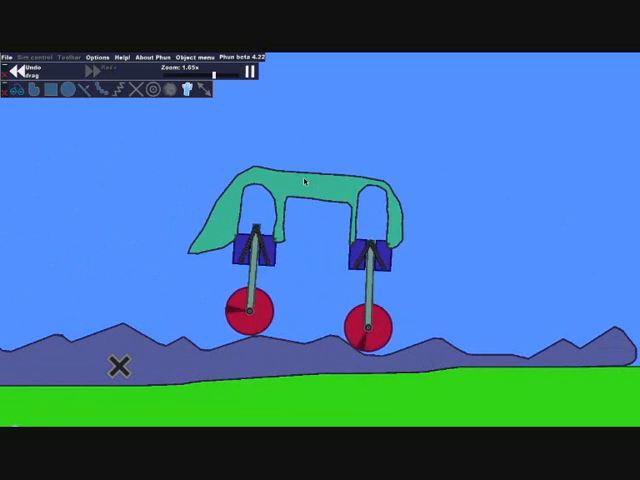